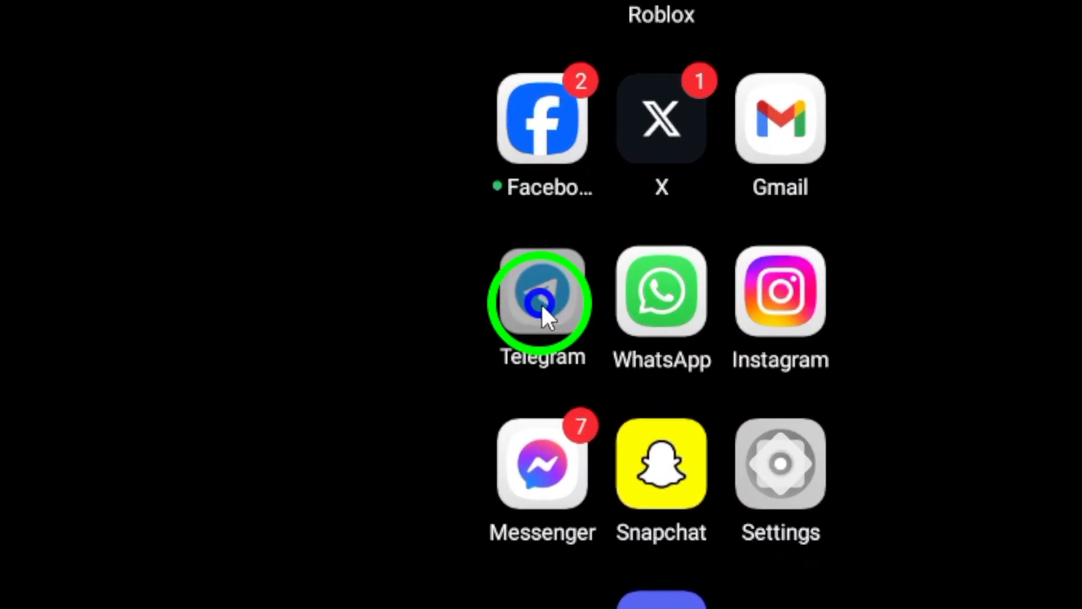
# Begin a reply to Ameroo's "Yes it is" message in the group chat
pyautogui.click(542, 300)
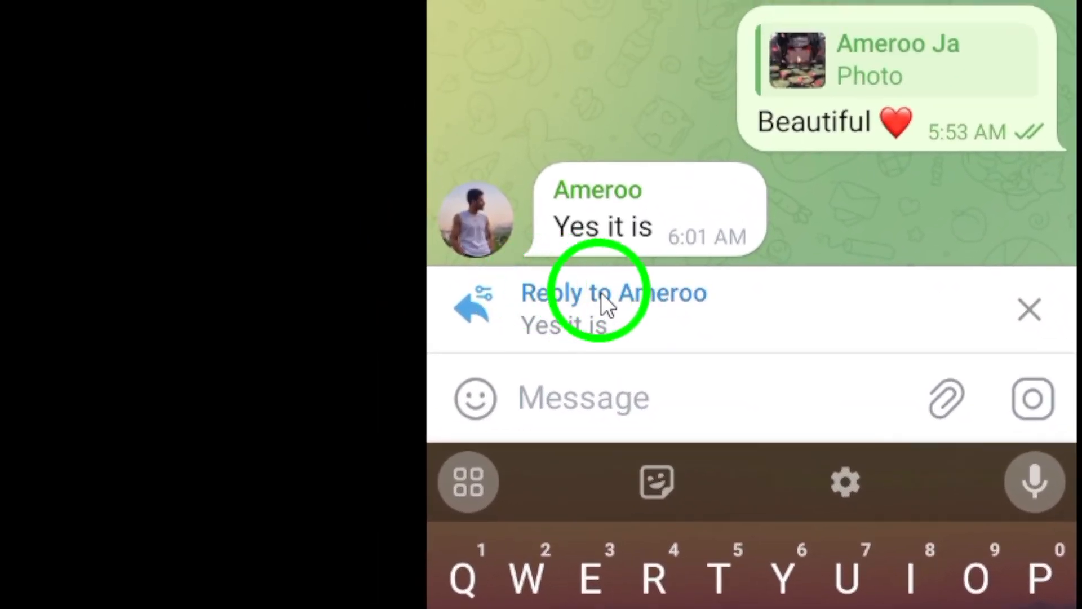
pyautogui.moveTo(576, 314)
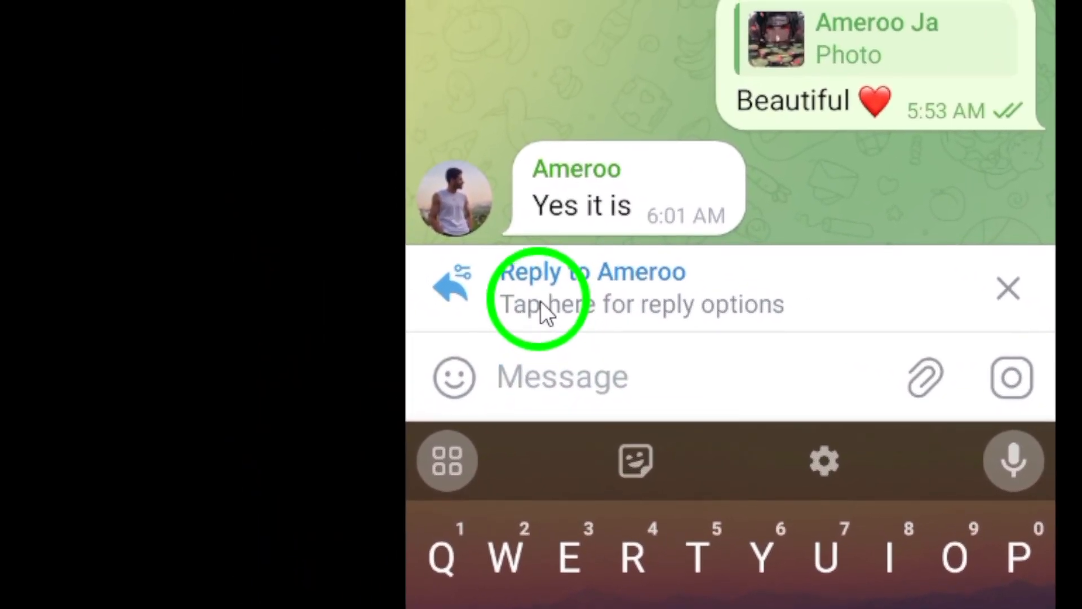
# Choose Reply in Another Chat and browse the chat list for Ameroo
pyautogui.click(539, 303)
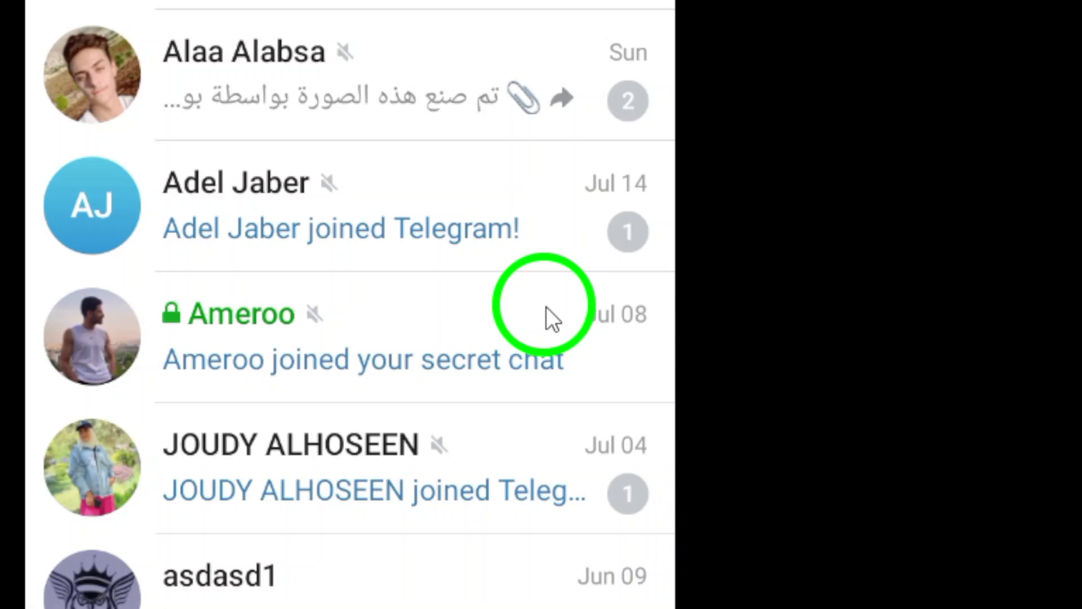
pyautogui.scroll(-3)
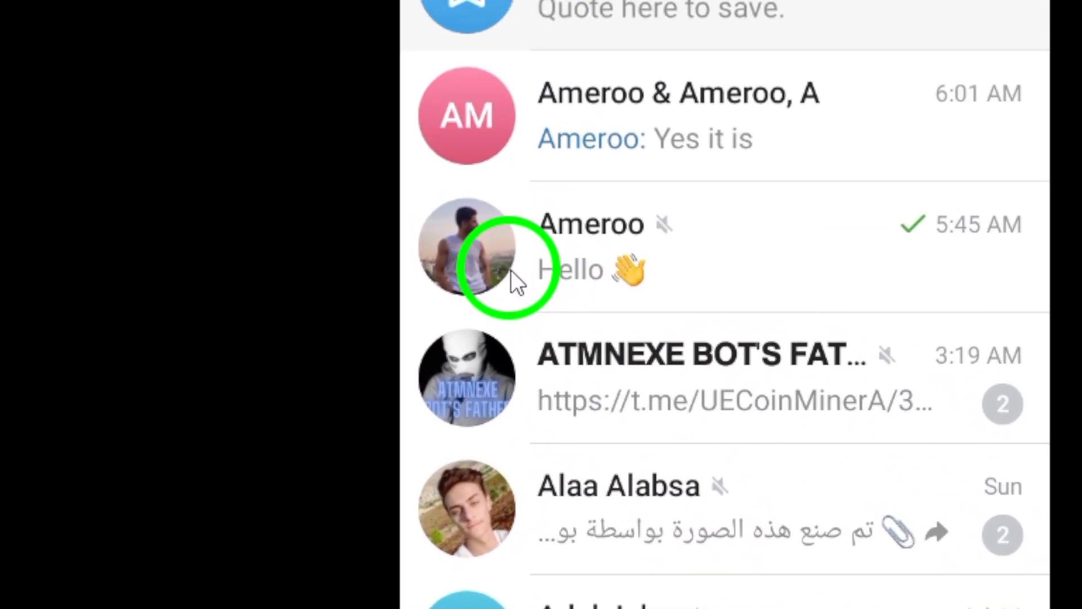
# Send "Really" in the private chat with Ameroo, quoting his "Yes it is" message
pyautogui.click(466, 246)
pyautogui.write('Really')
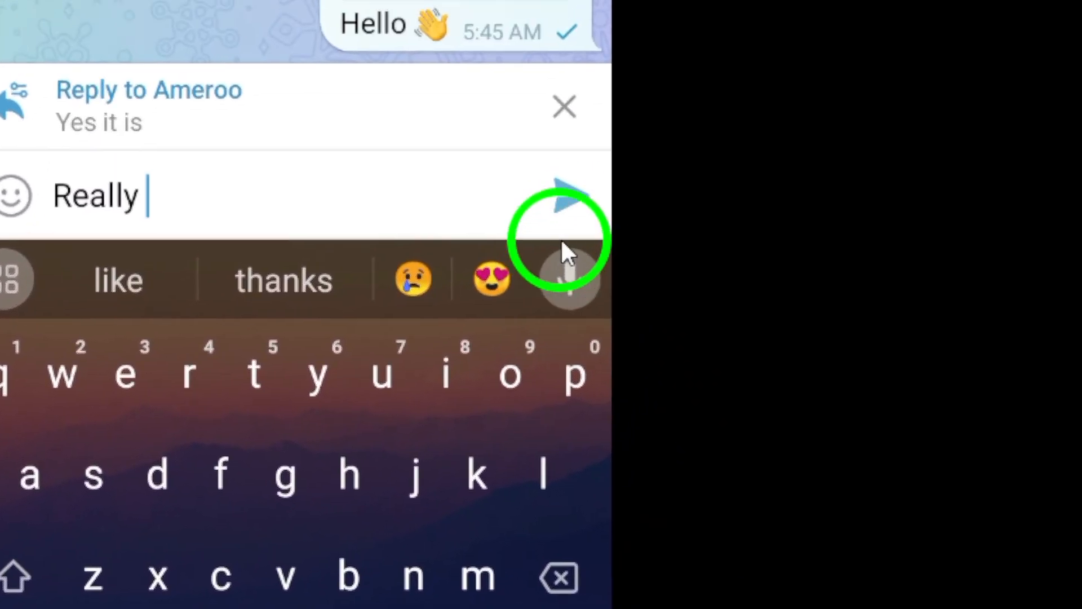
pyautogui.click(566, 195)
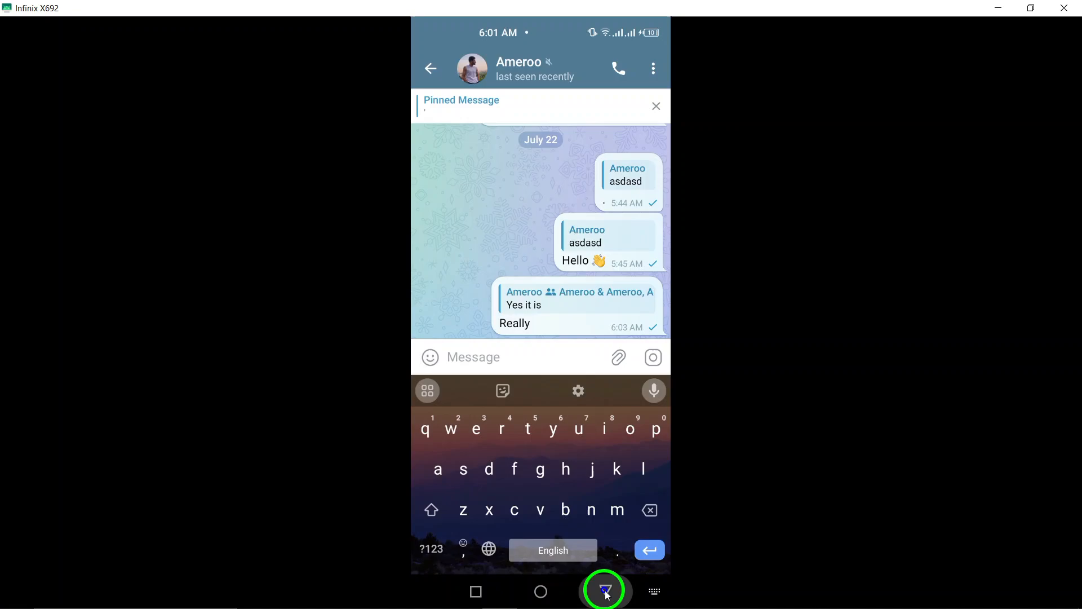
# Go back to the group chat and bring up the options for the pending reply to "Yes it is"
pyautogui.click(604, 590)
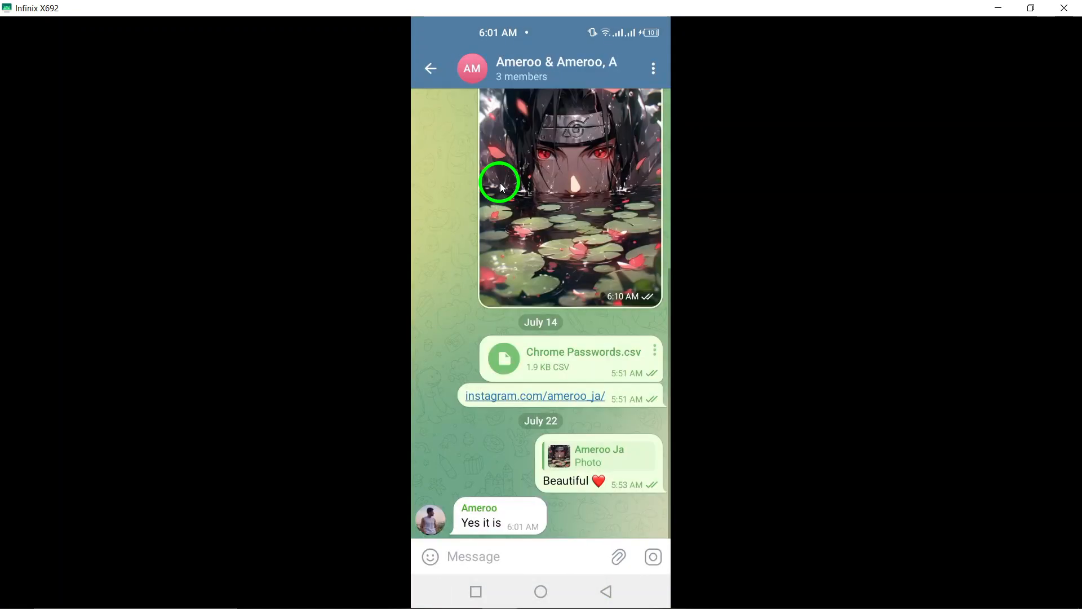
pyautogui.click(498, 522)
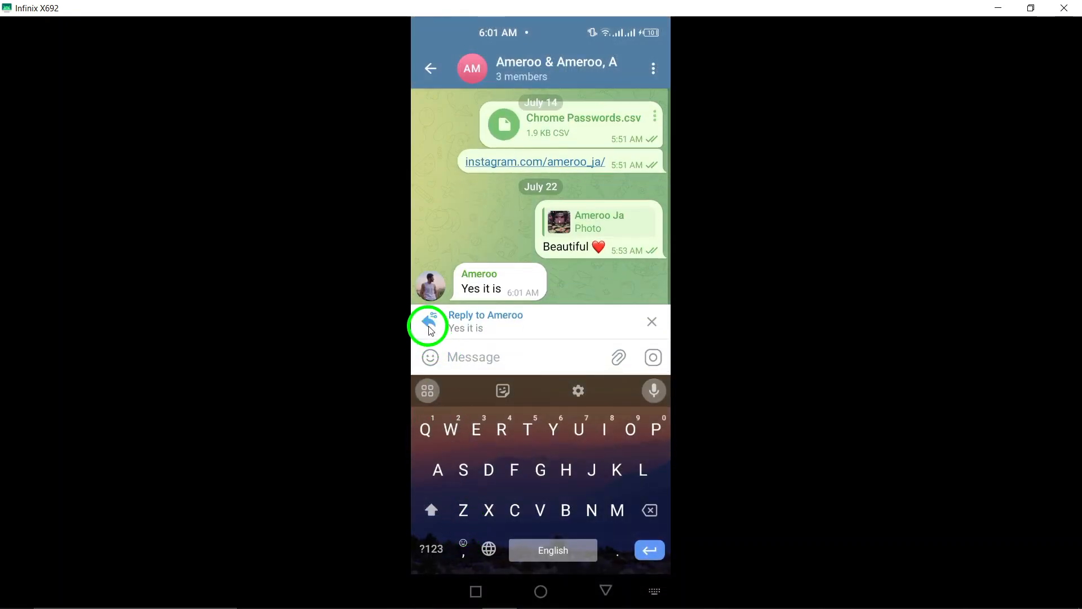
pyautogui.click(428, 324)
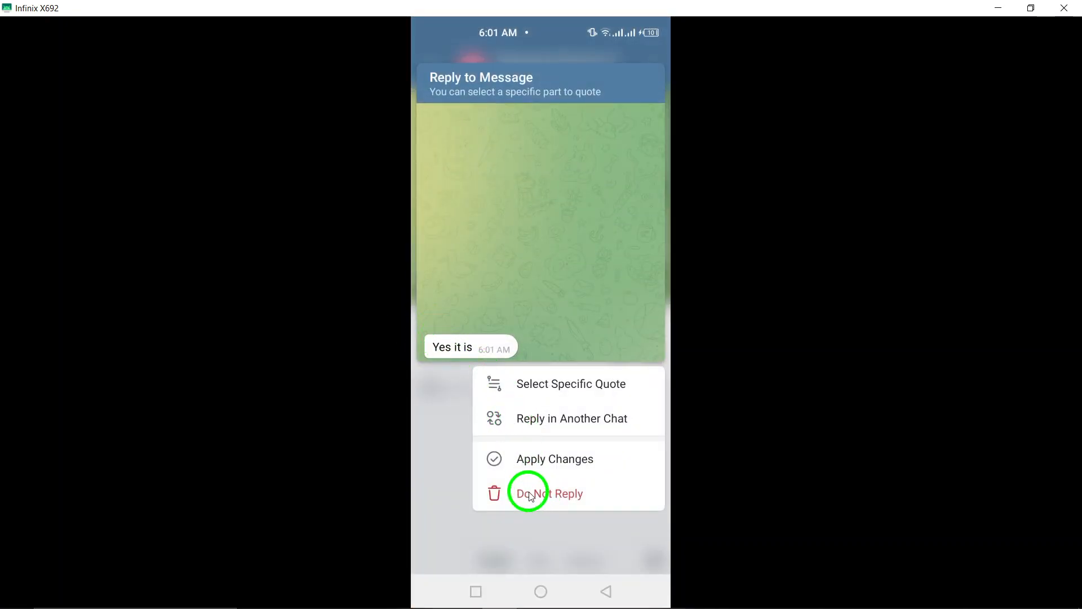